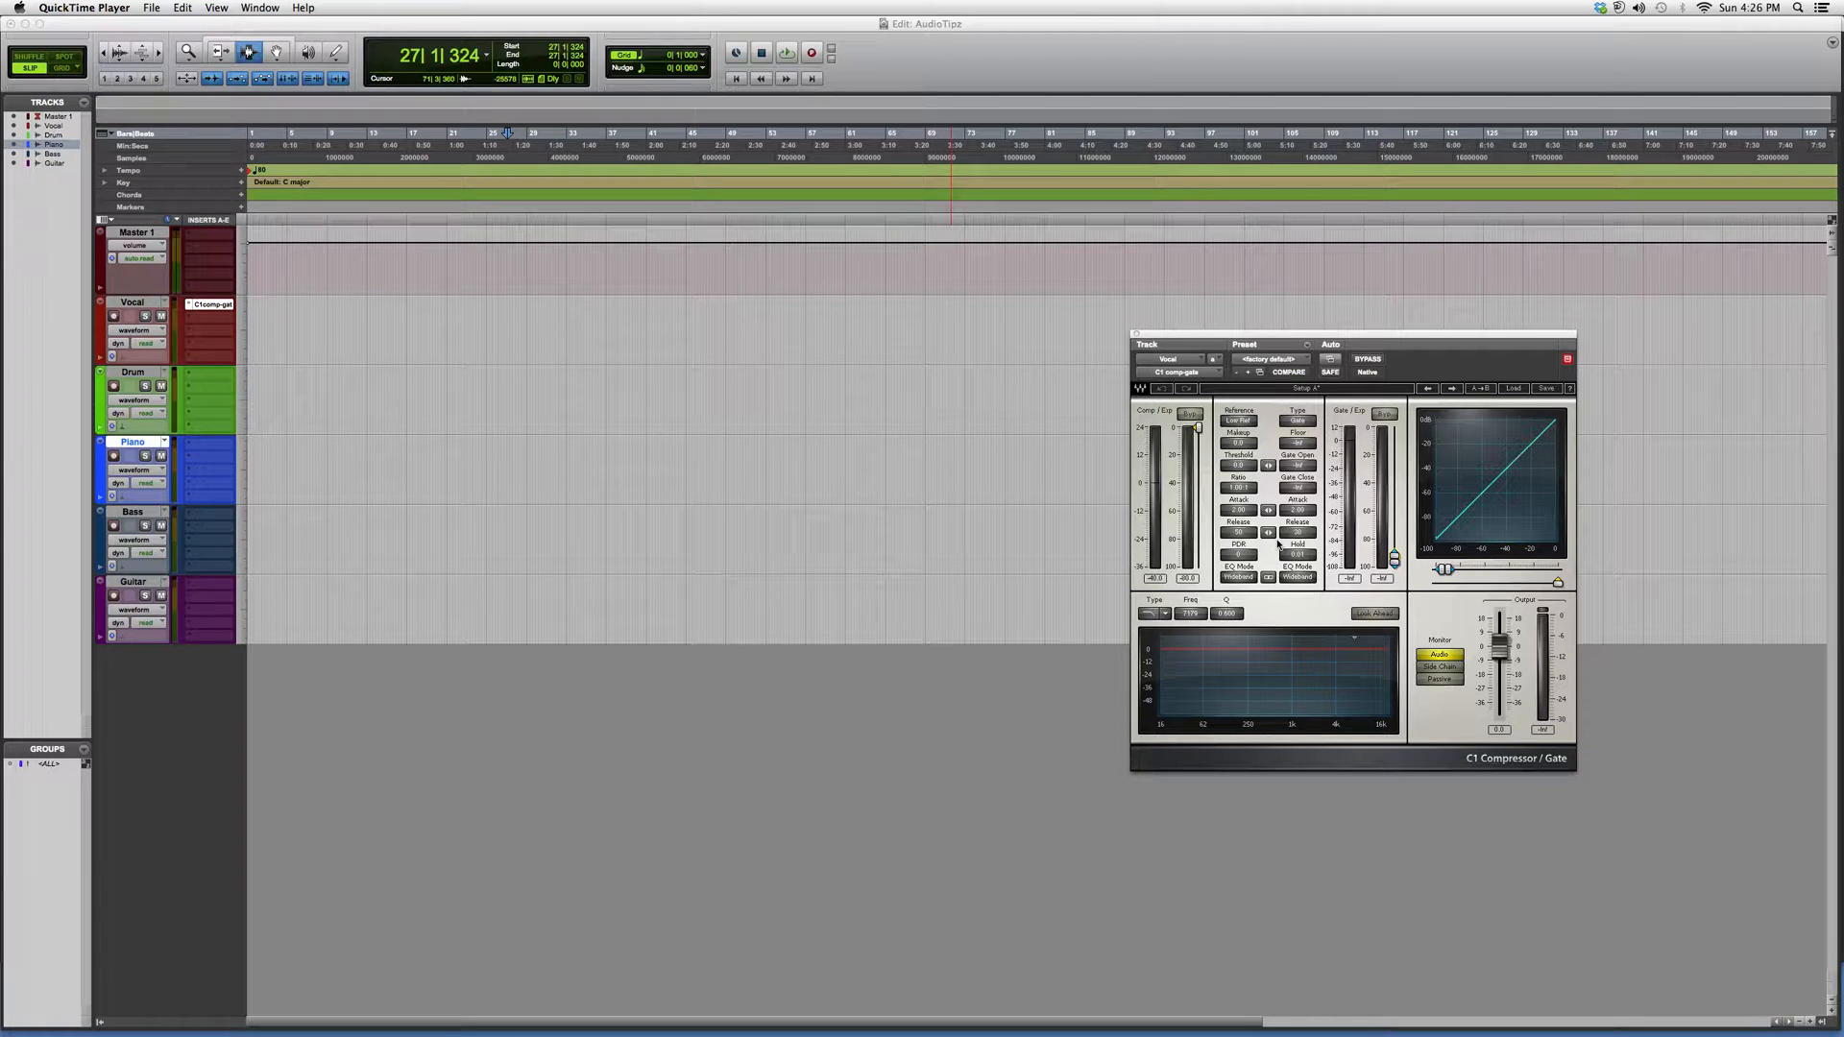
{"action": "mouse_move", "coordinate": [1280, 550]}
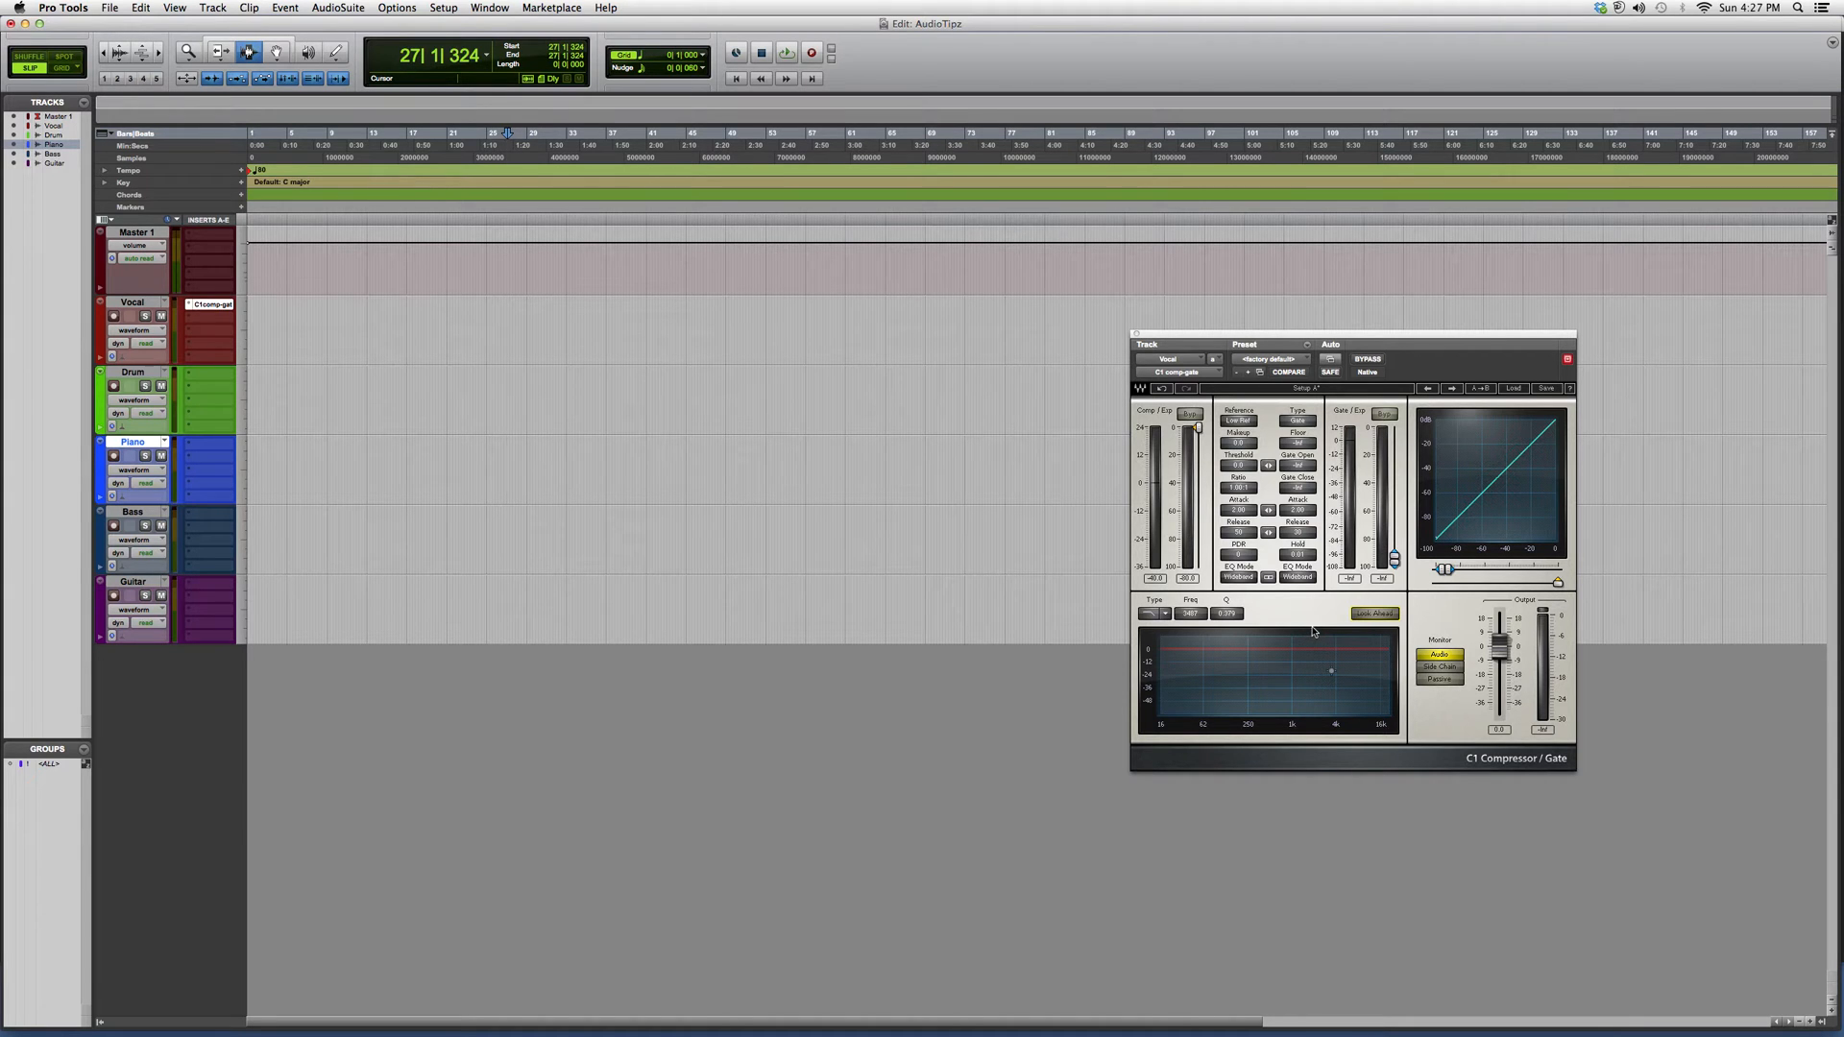
{"action": "mouse_move", "coordinate": [1301, 630]}
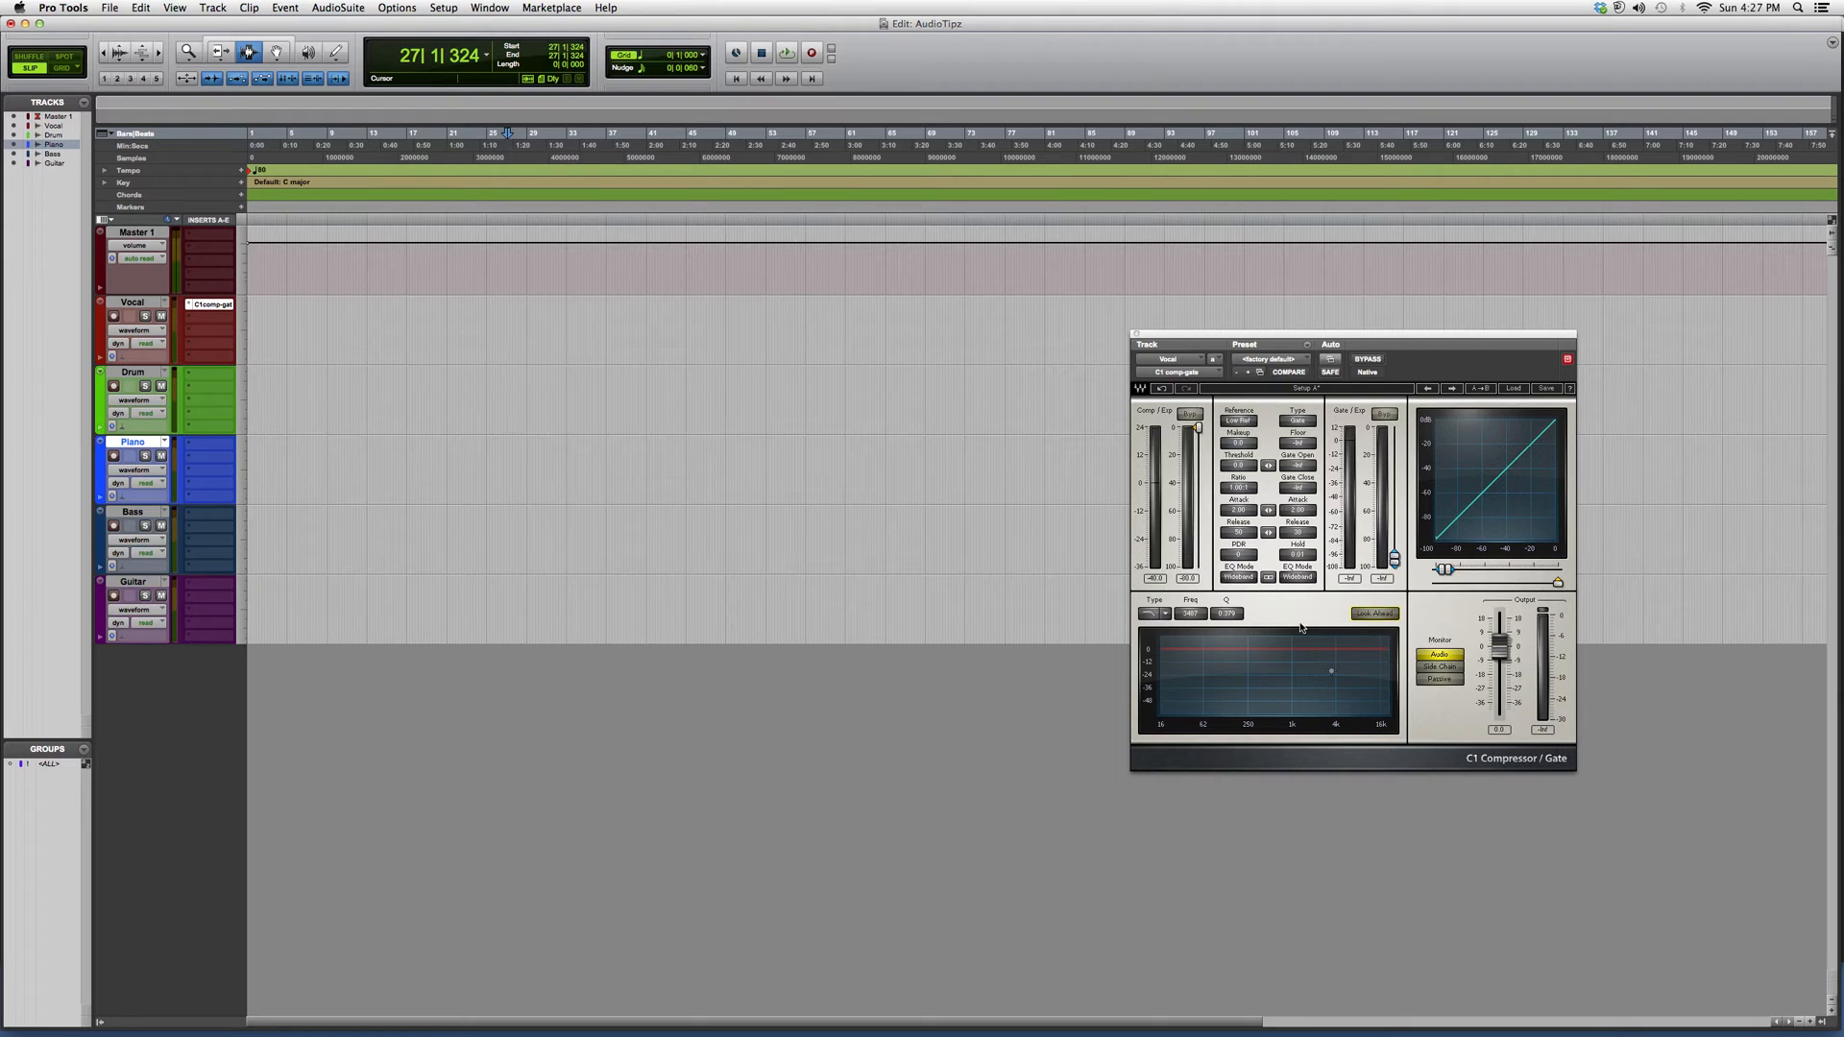